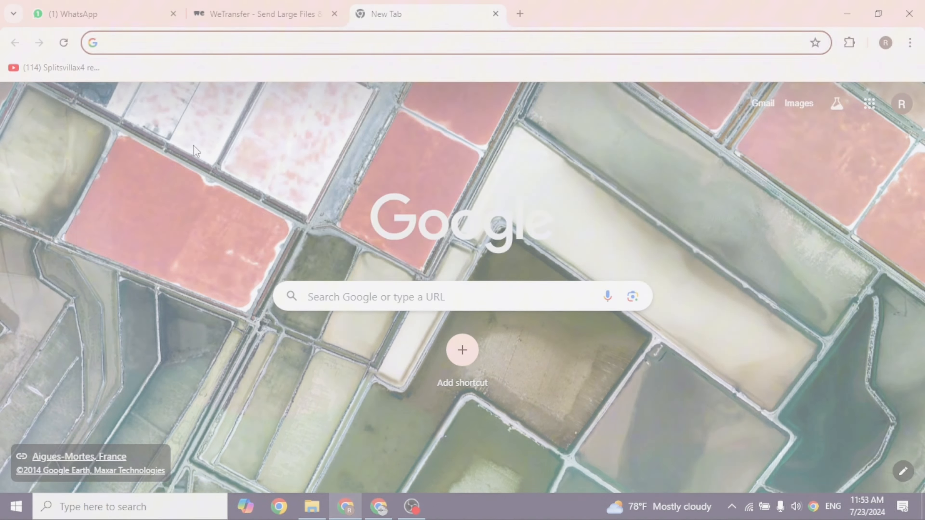
- Navigate to vanguard.com from the address bar to reach the Contact us page
text(vanguard.com/content/corporatesite/us/en/corp/contact-us.html)
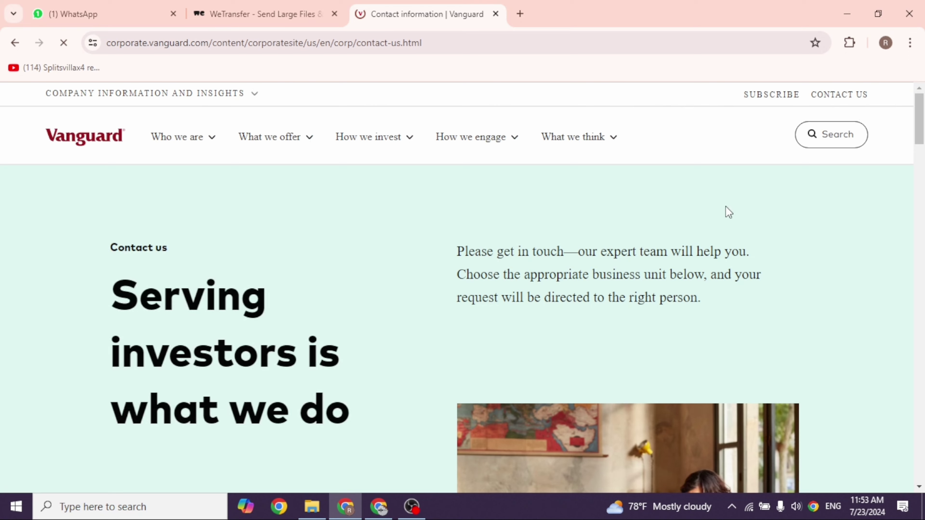
scroll(down, 3)
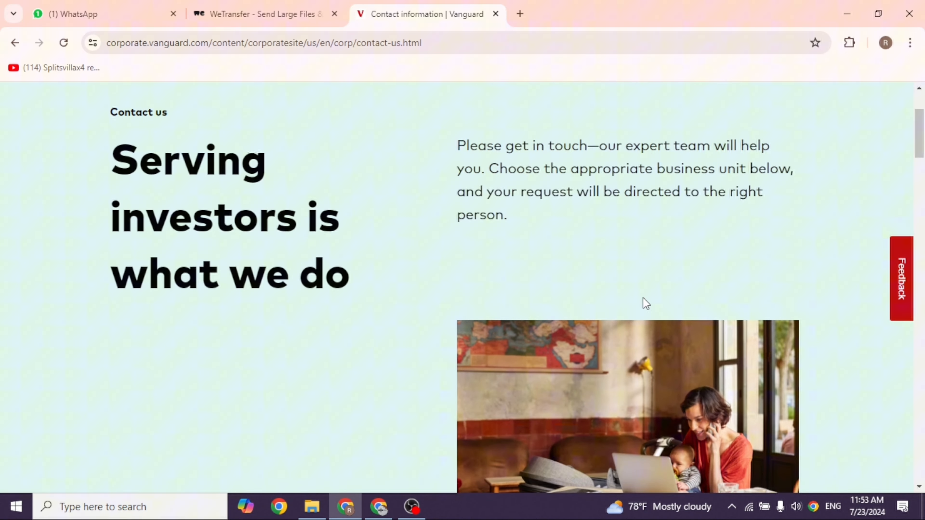
scroll(down, 3)
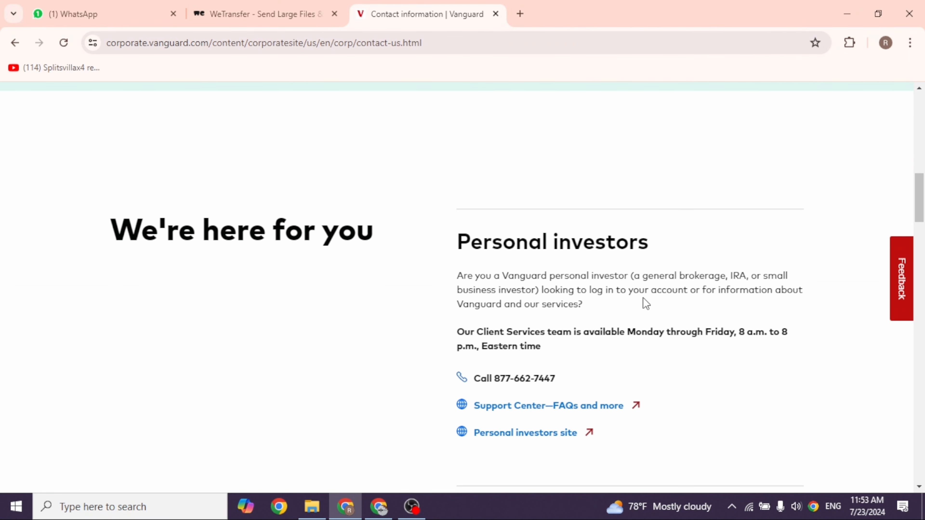
mouse_move(523, 381)
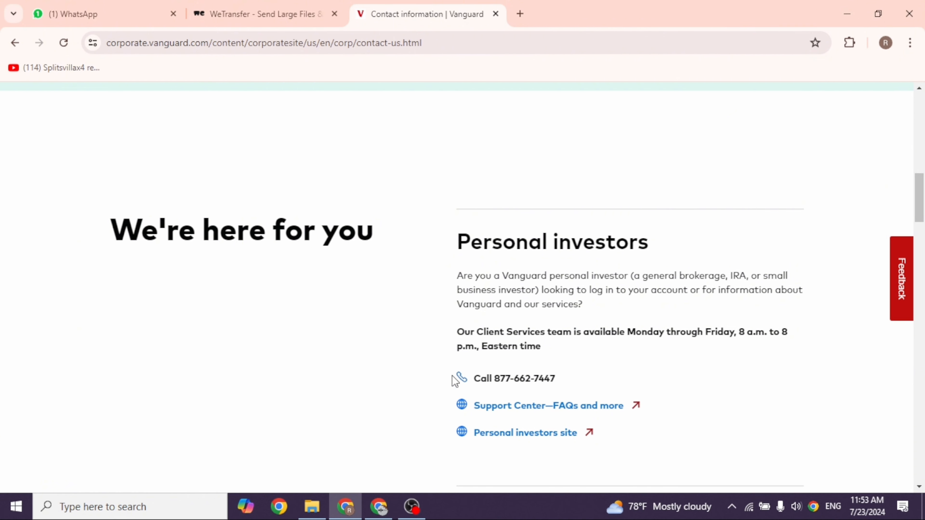
mouse_move(561, 290)
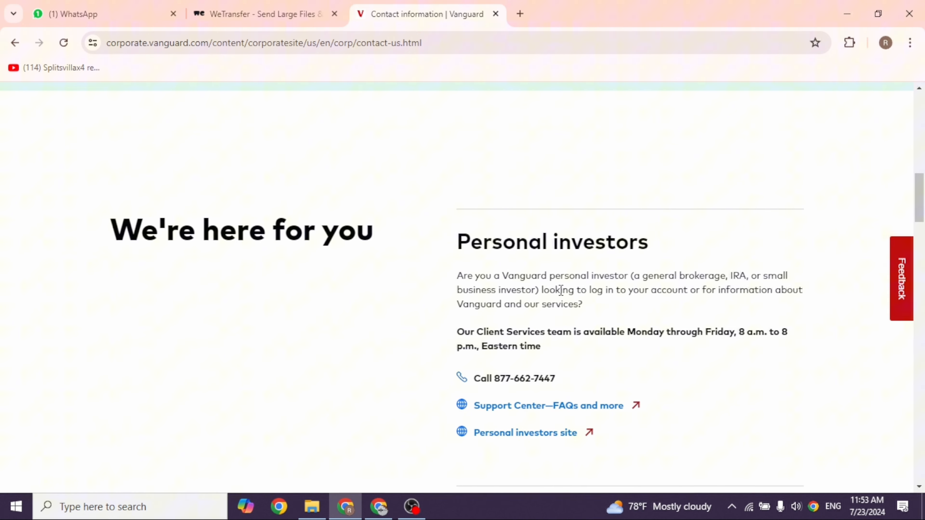
mouse_move(533, 280)
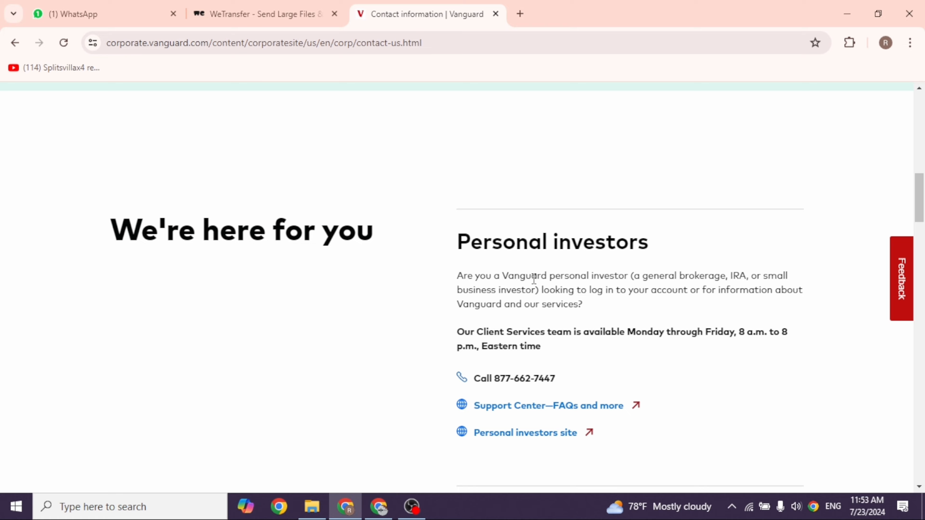
scroll(down, 3)
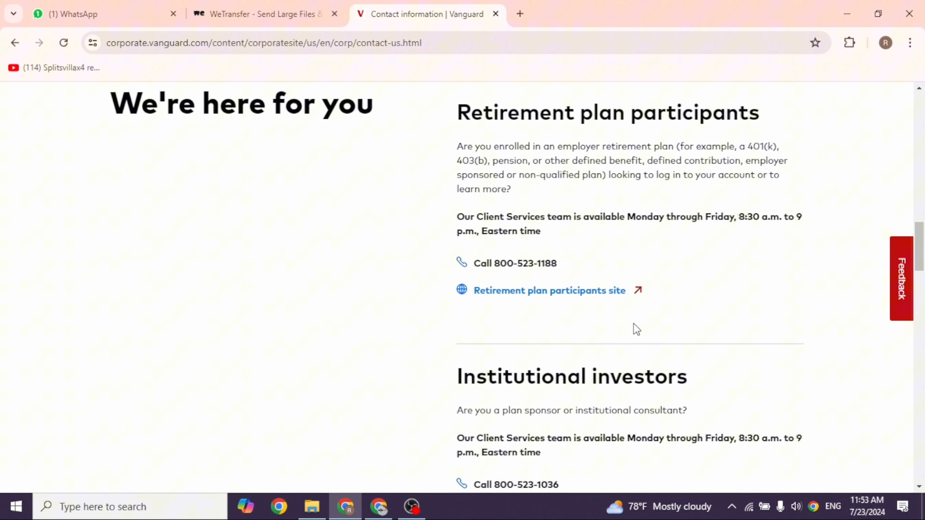
scroll(down, 3)
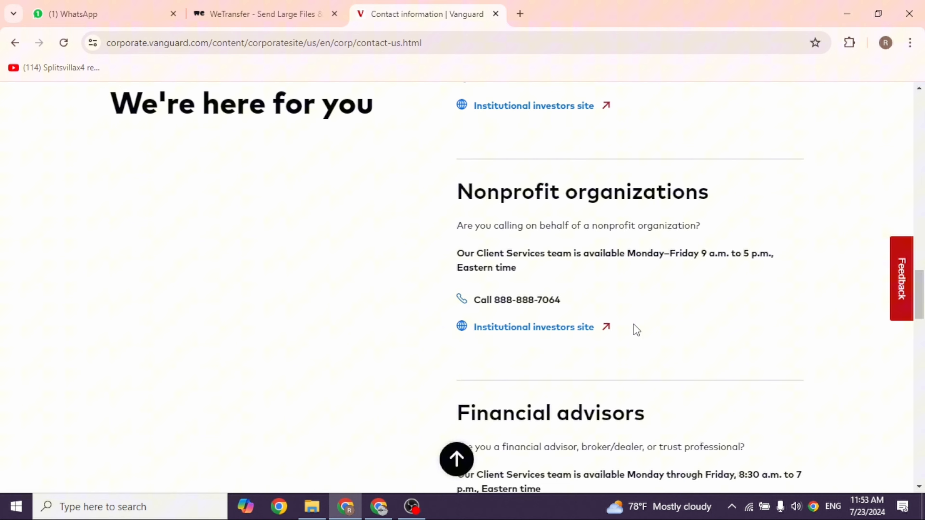
scroll(up, 3)
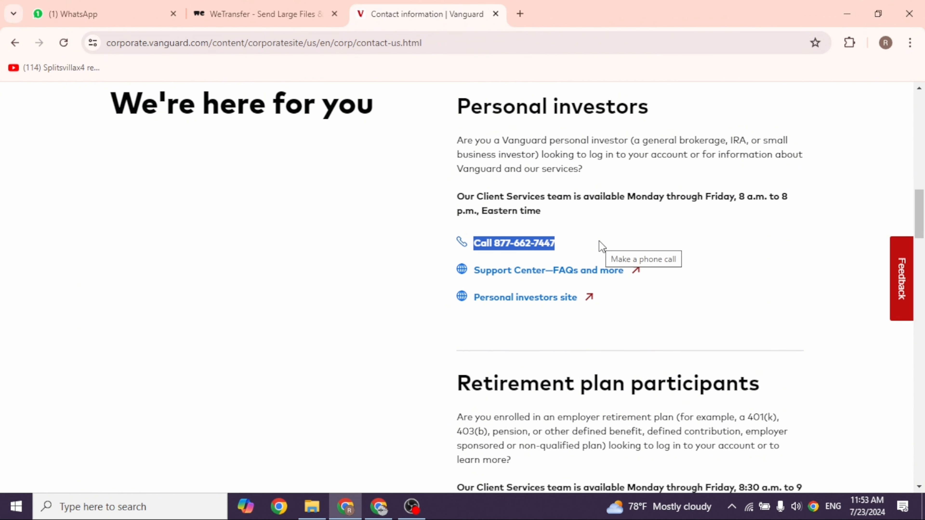
mouse_move(521, 361)
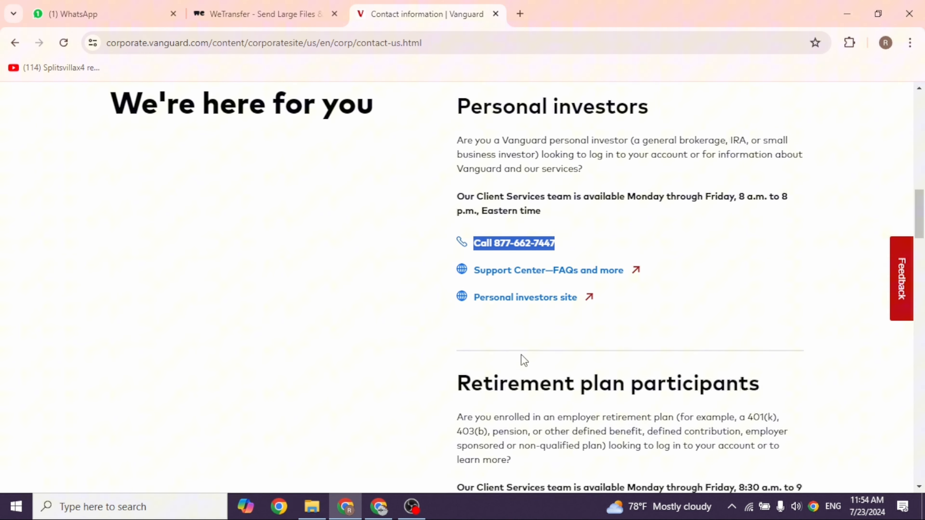
scroll(down, 3)
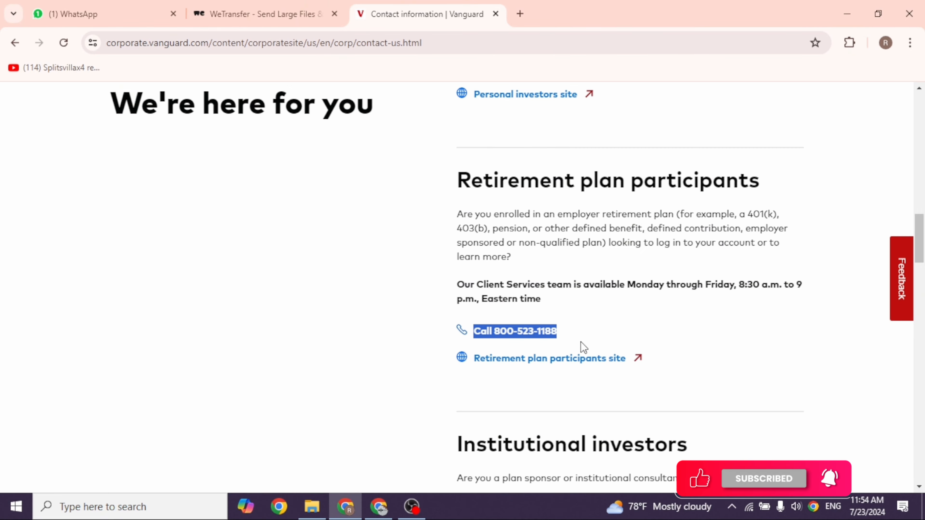
mouse_move(565, 364)
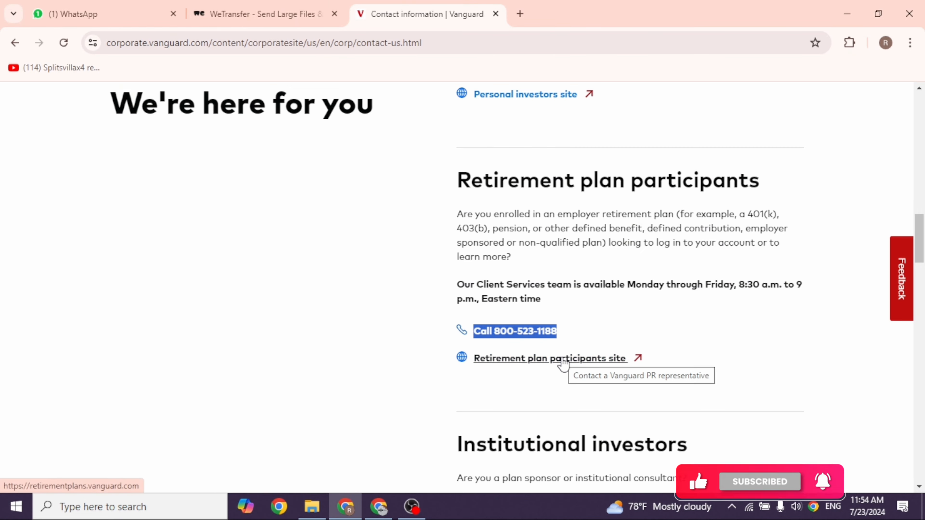
- Open the Retirement plan participants site link, then scroll through sections down to Global investors
click(560, 358)
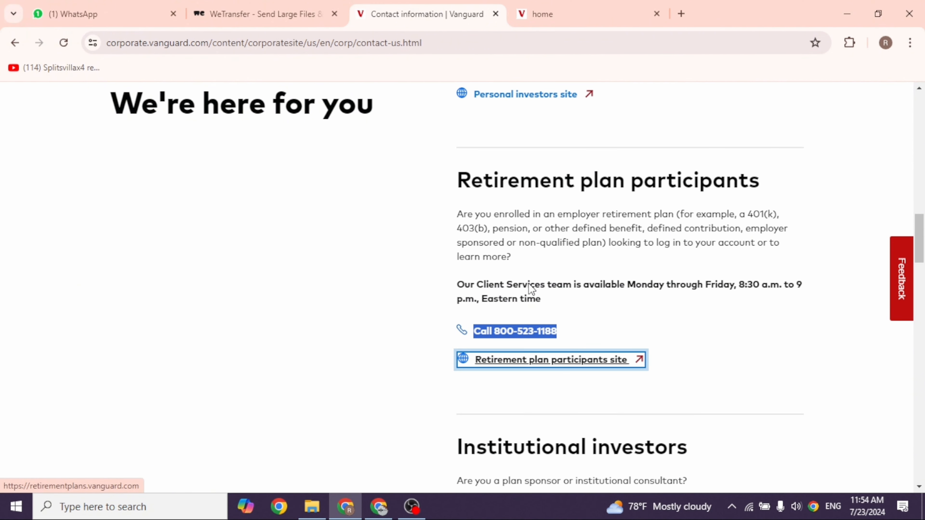
mouse_move(529, 283)
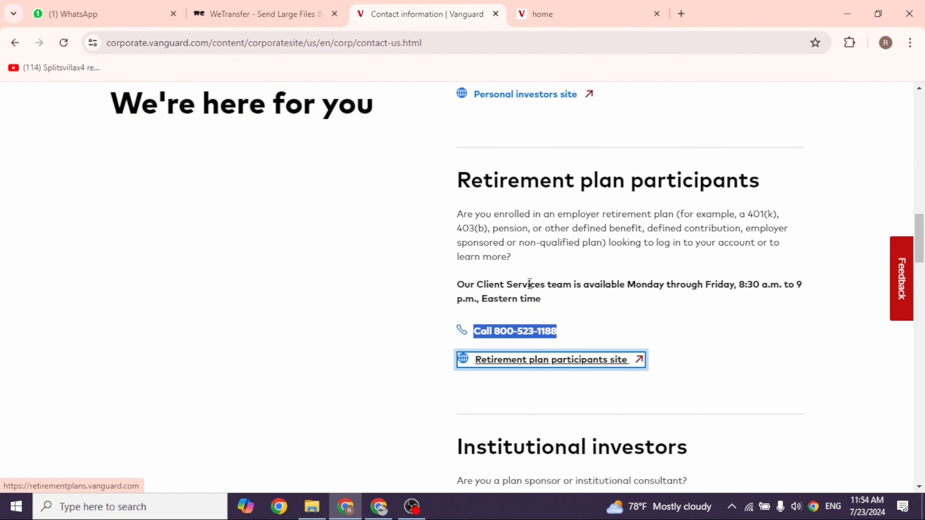
scroll(down, 3)
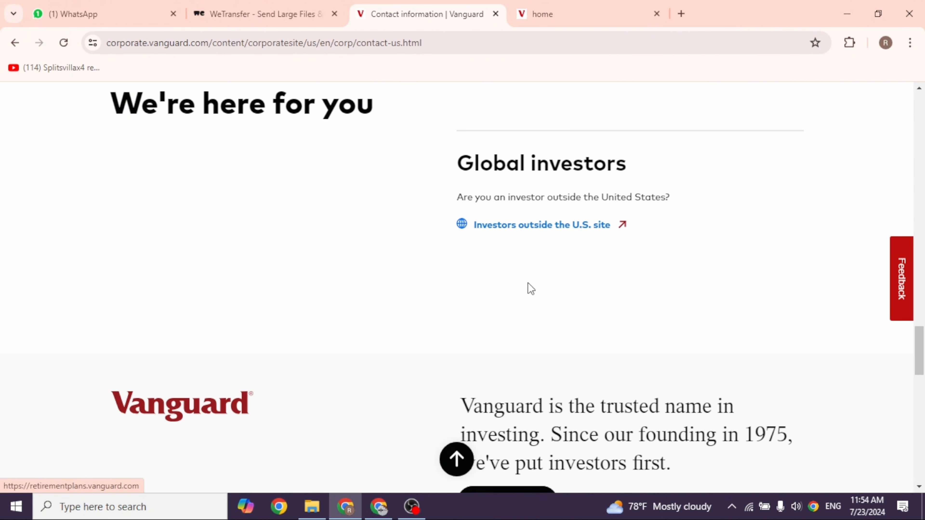
scroll(down, 3)
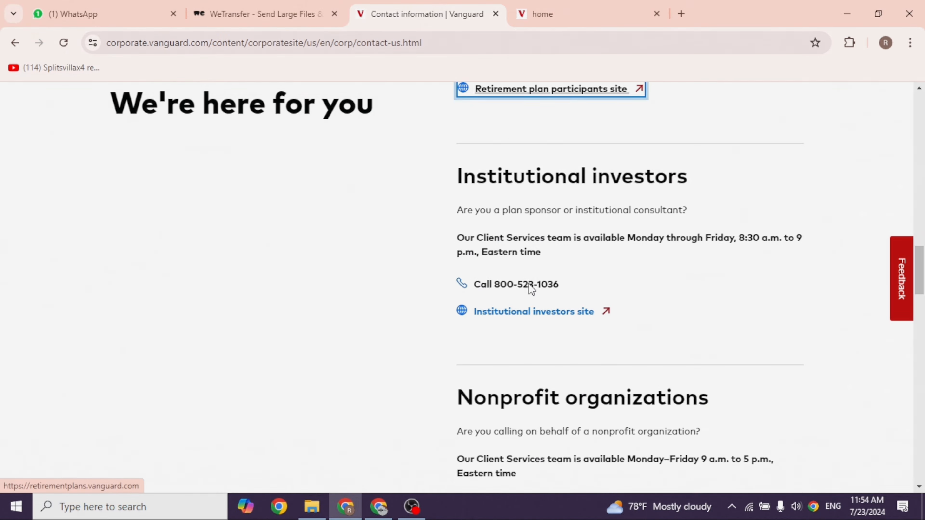